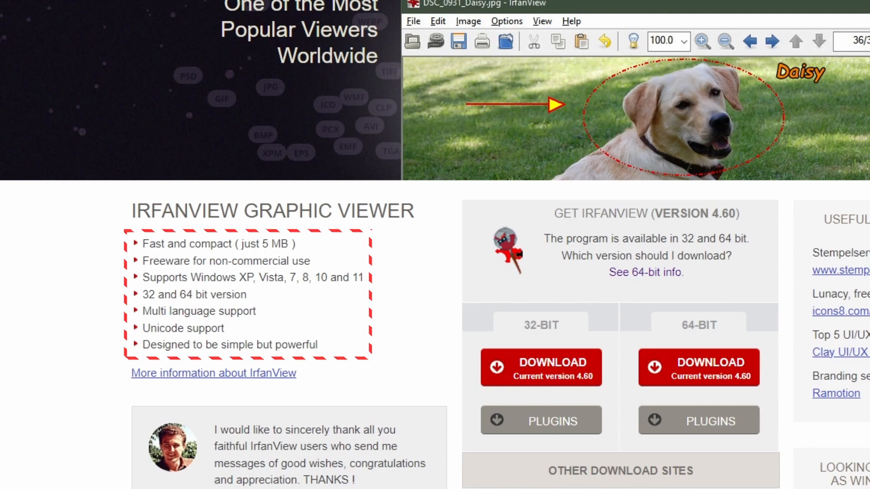
Step: Open the 'More information about IrfanView' page and scroll to its features list
left_click(213, 373)
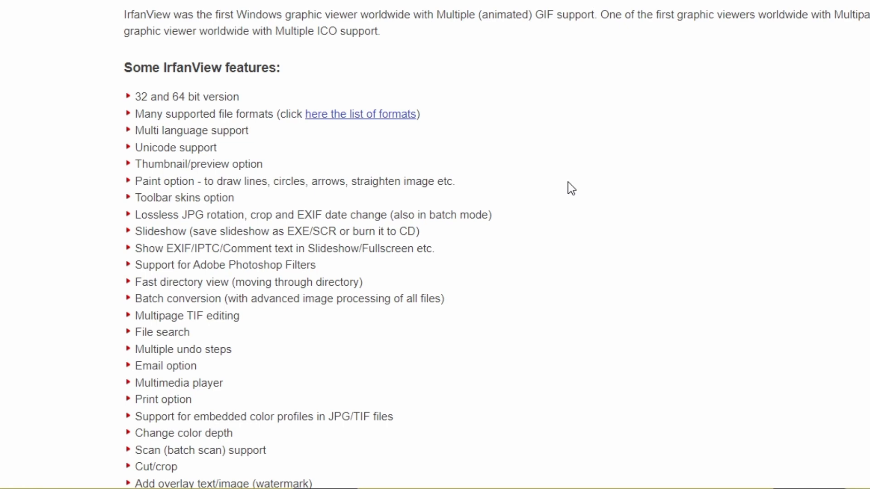
scroll("up", 3)
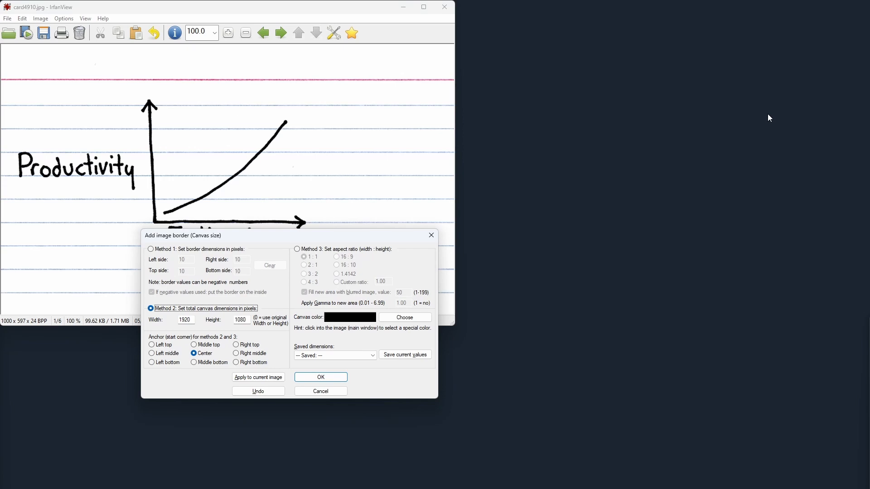
Step: Cancel the canvas size dialog without applying the 1920×1080 black border
left_click(320, 391)
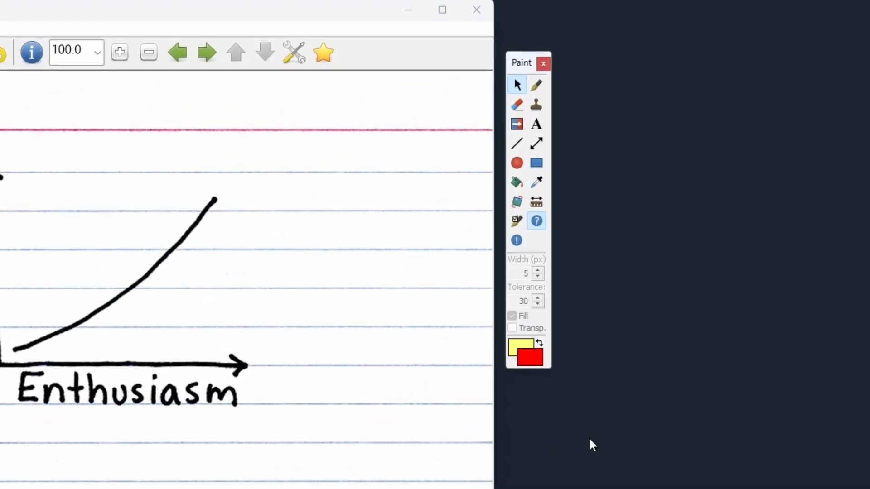
mouse_move(536, 86)
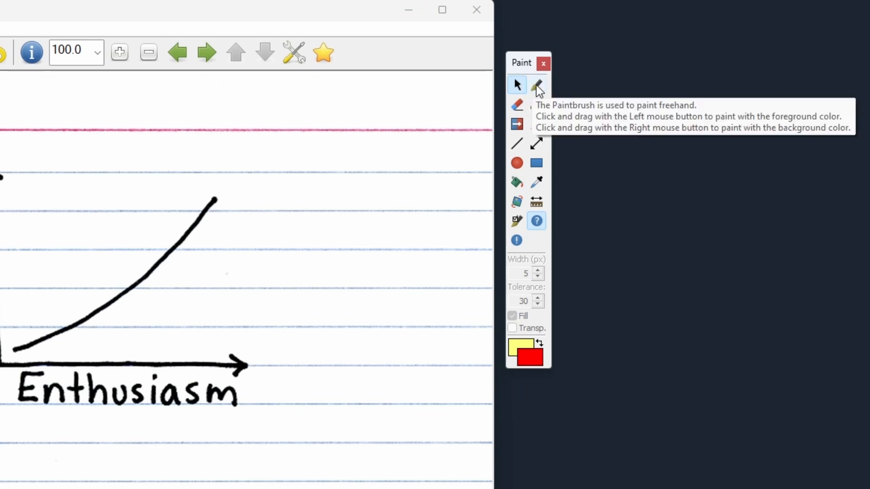
mouse_move(516, 105)
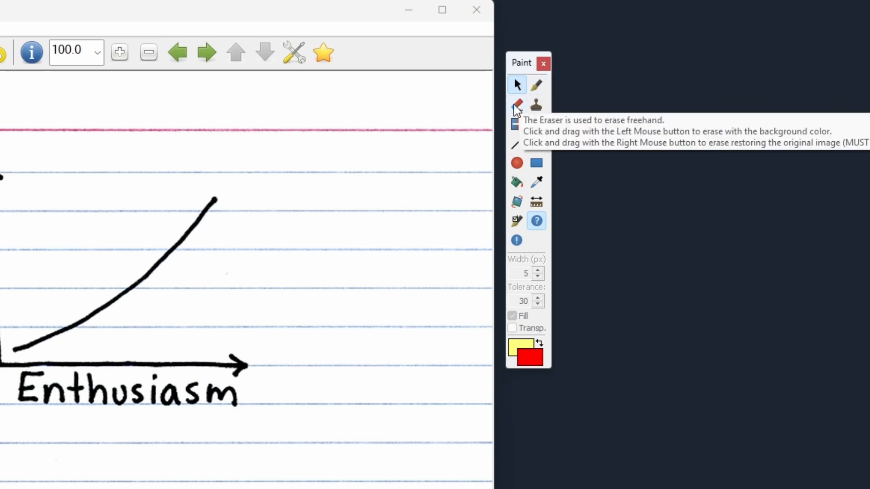
mouse_move(532, 115)
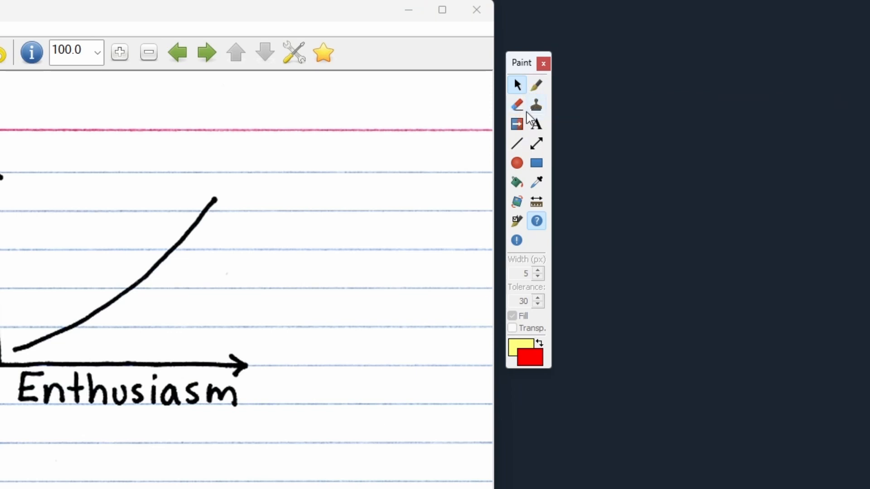
mouse_move(536, 125)
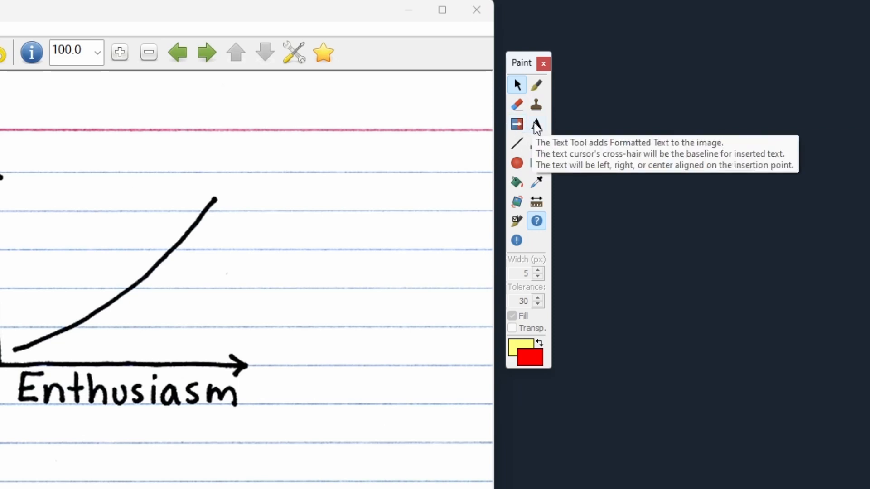
mouse_move(536, 143)
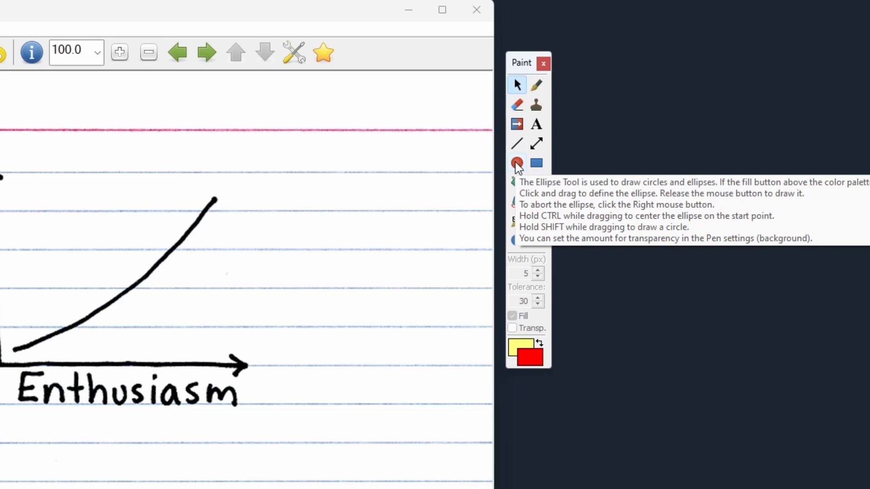
mouse_move(516, 183)
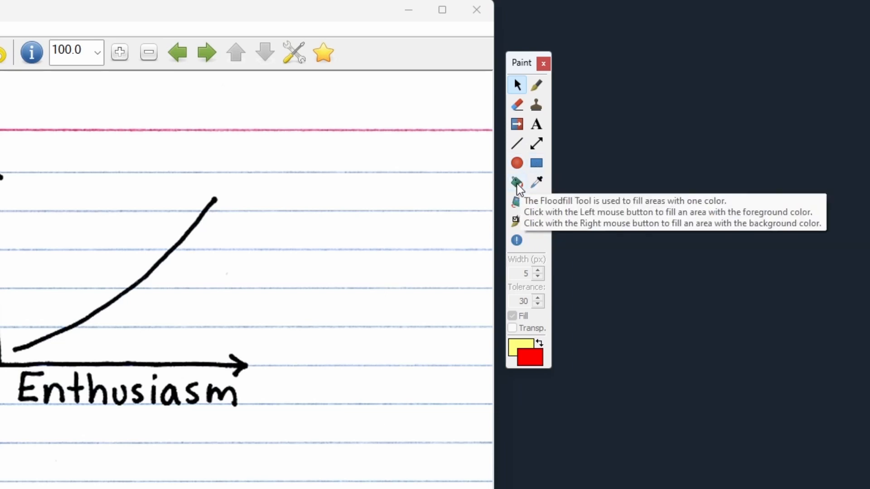
mouse_move(536, 182)
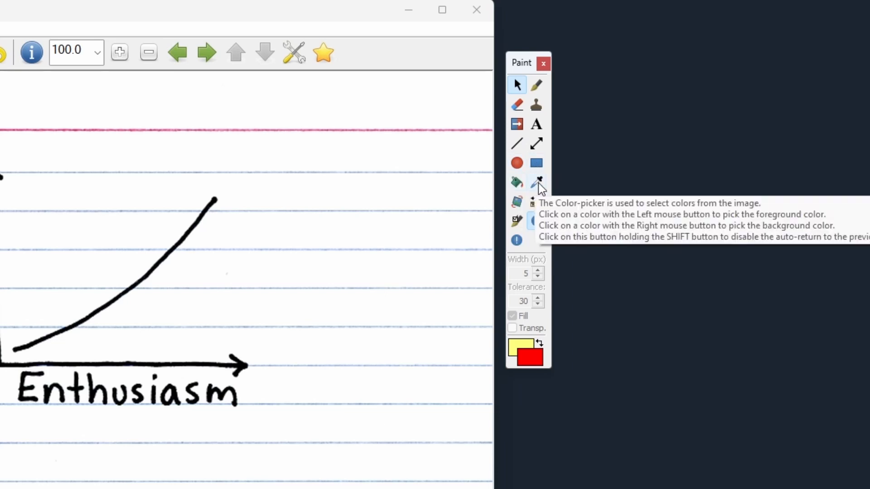
mouse_move(536, 201)
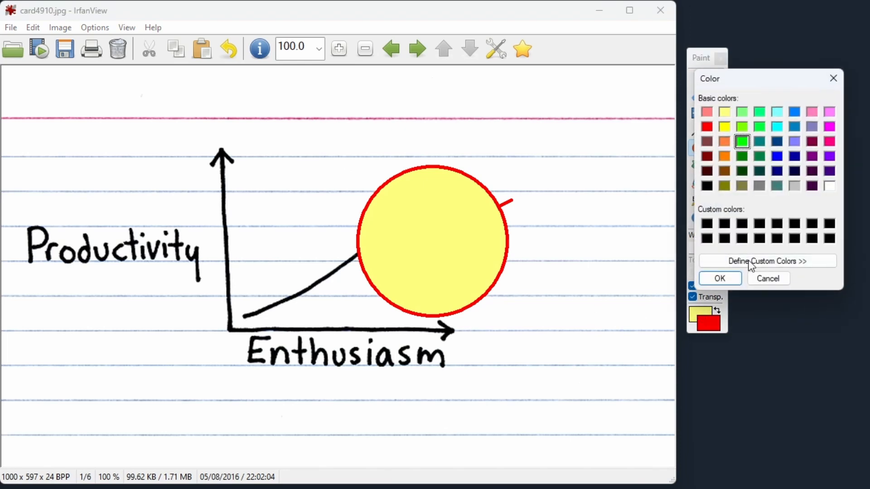
Step: Confirm green as drawing colour and add the caption 'Check out Jessica Hagy!'
left_click(719, 277)
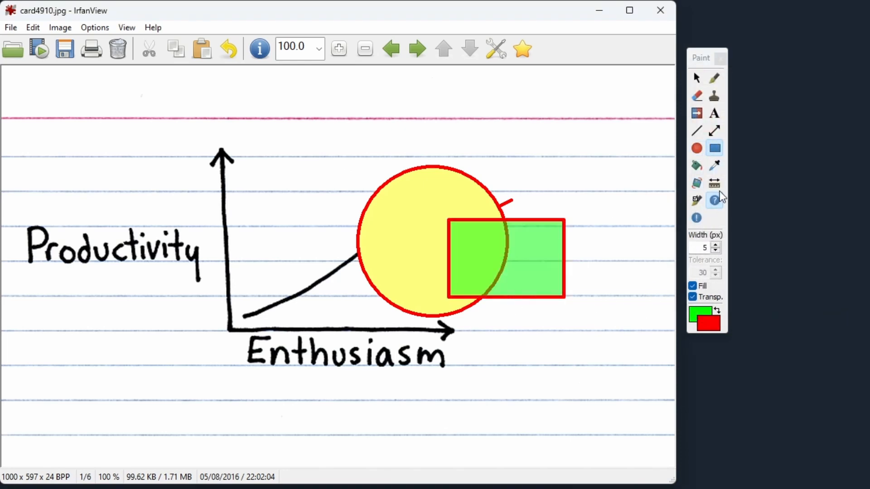
left_click(714, 113)
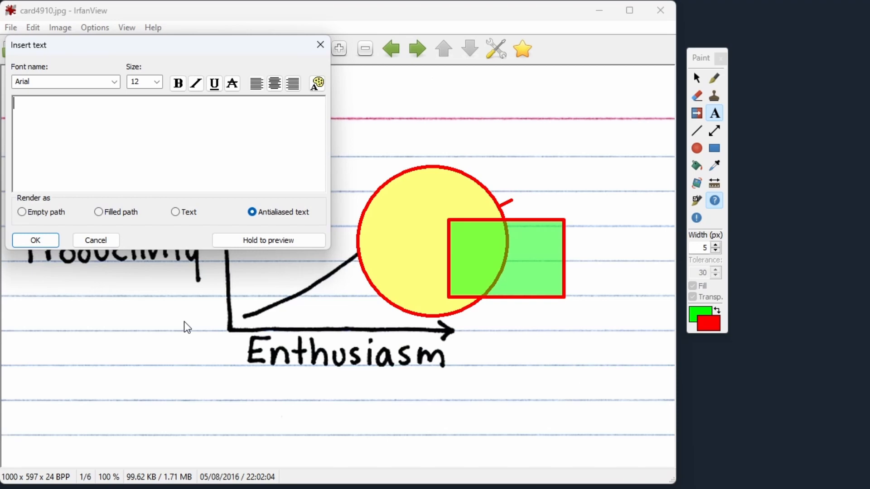
type("Check out Jessica Hagy!")
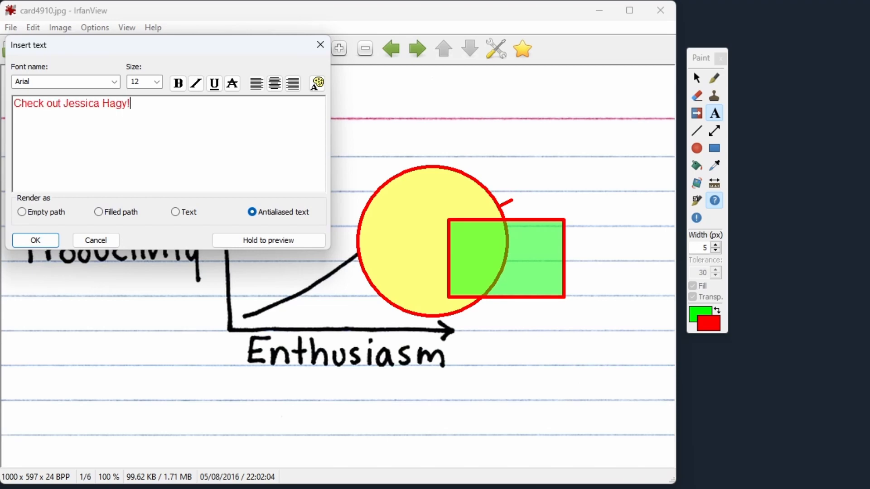
left_click(35, 240)
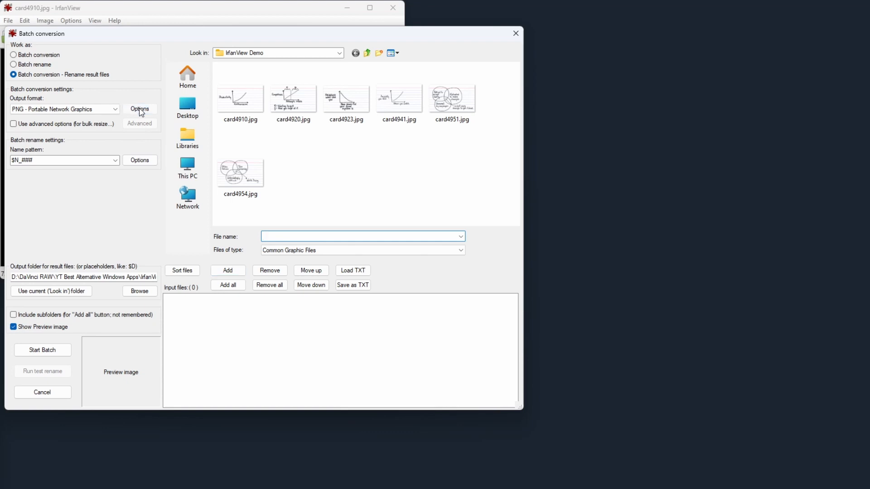
mouse_move(144, 205)
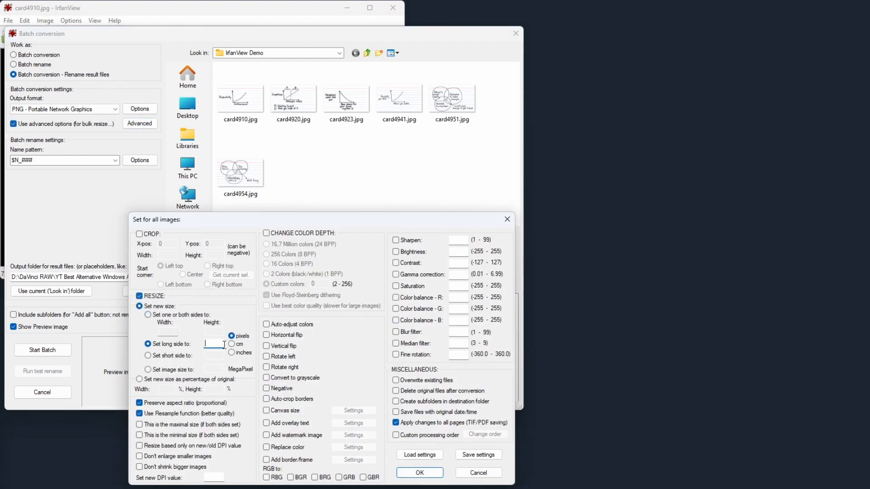
Step: Resize to 1000 px long side, batch-convert all six images, and close the report
type("1000")
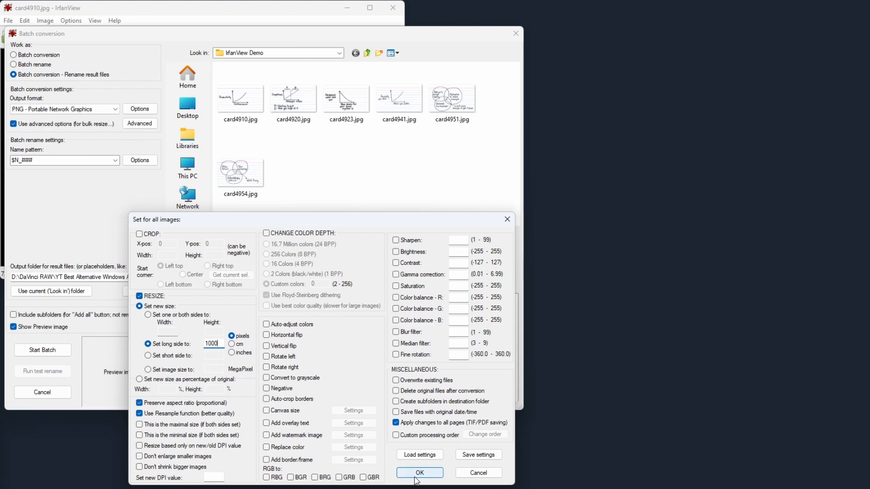
left_click(420, 472)
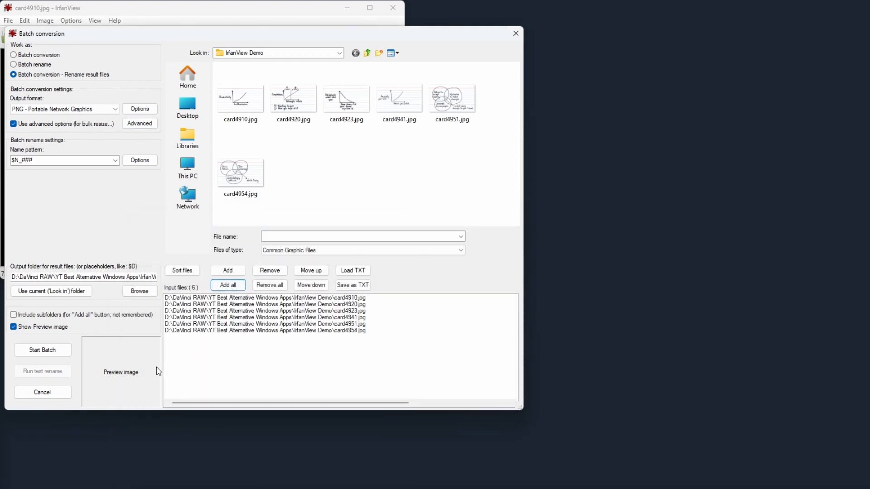
mouse_move(122, 212)
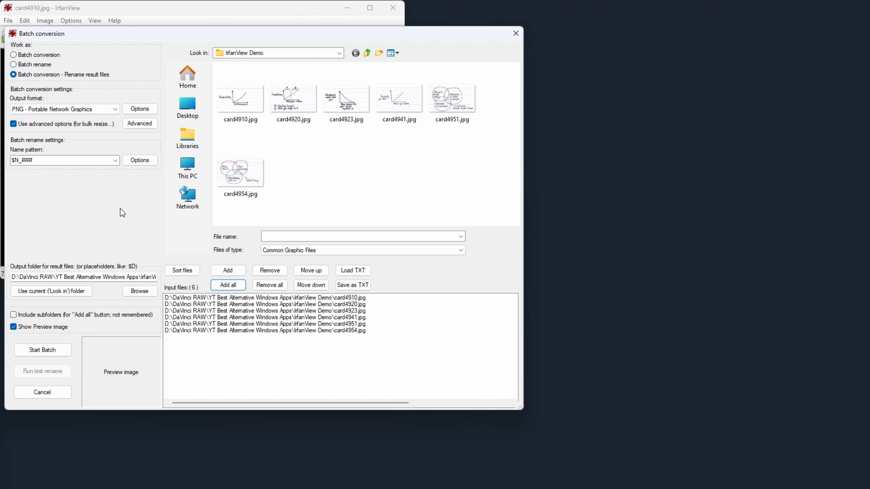
left_click(42, 350)
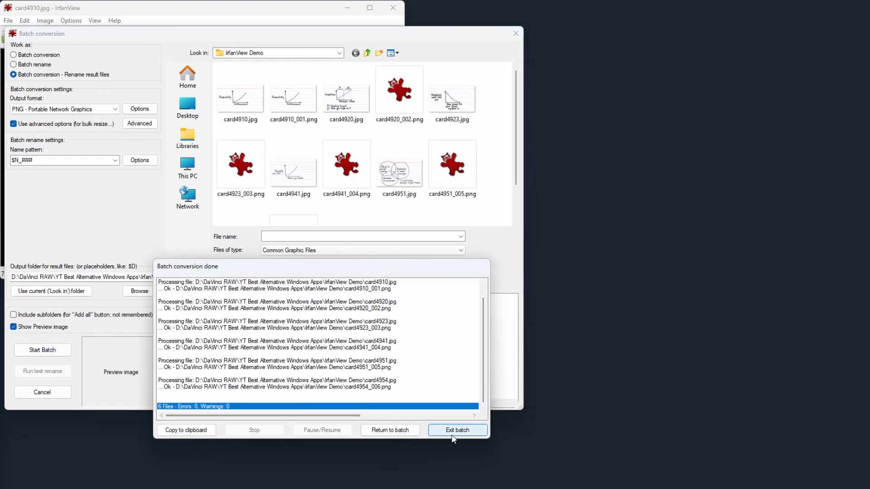
left_click(456, 430)
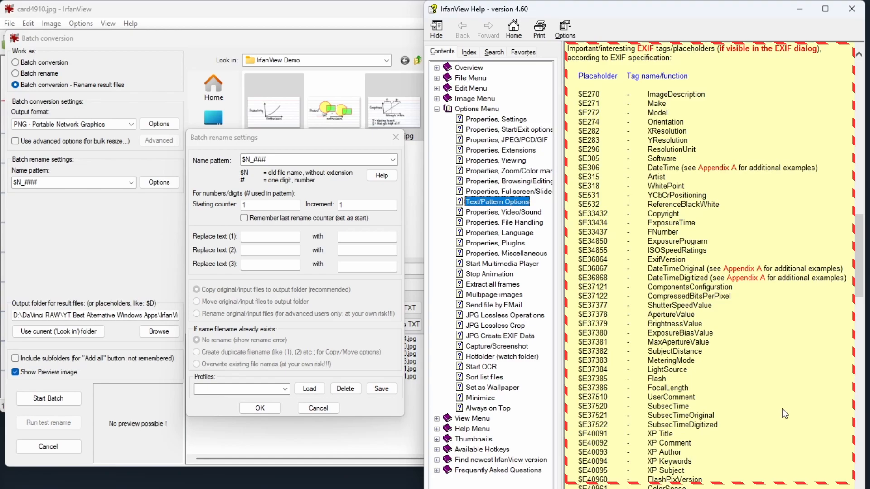
mouse_move(815, 109)
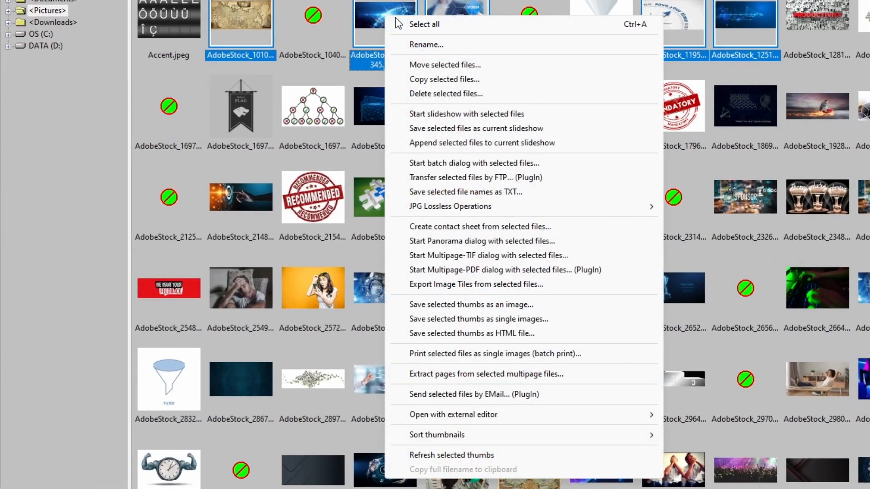
mouse_move(536, 101)
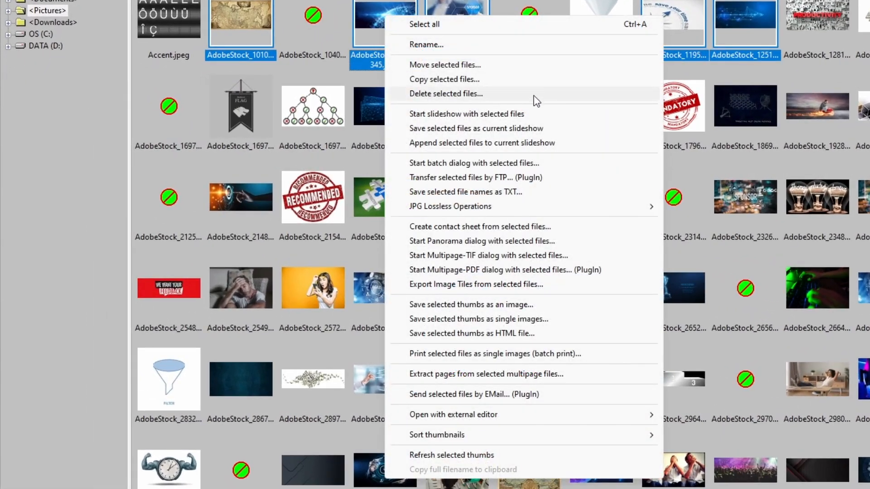
mouse_move(543, 114)
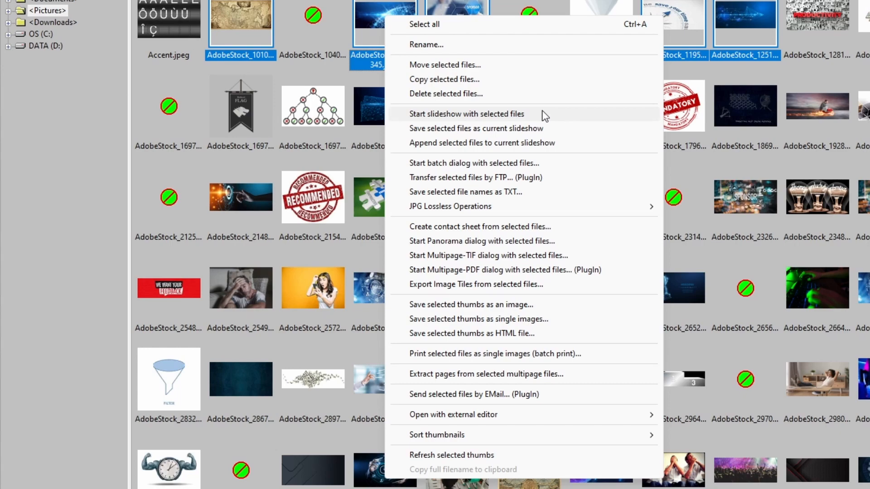
mouse_move(529, 177)
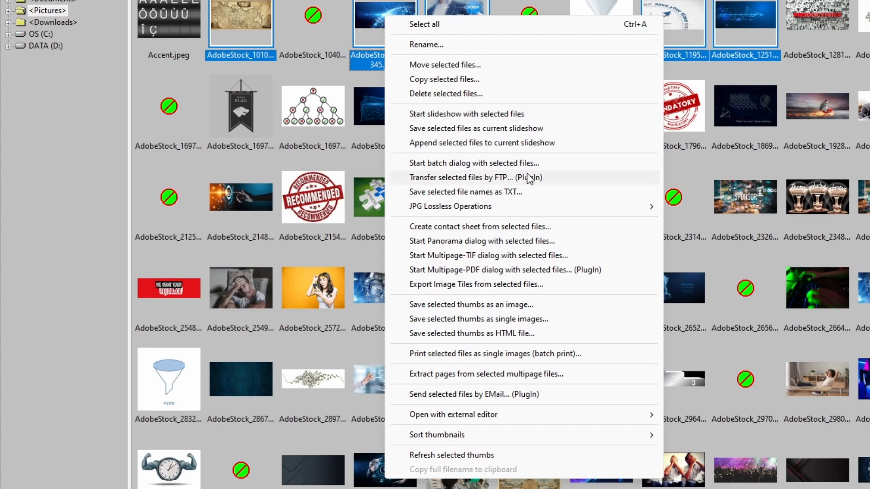
mouse_move(578, 234)
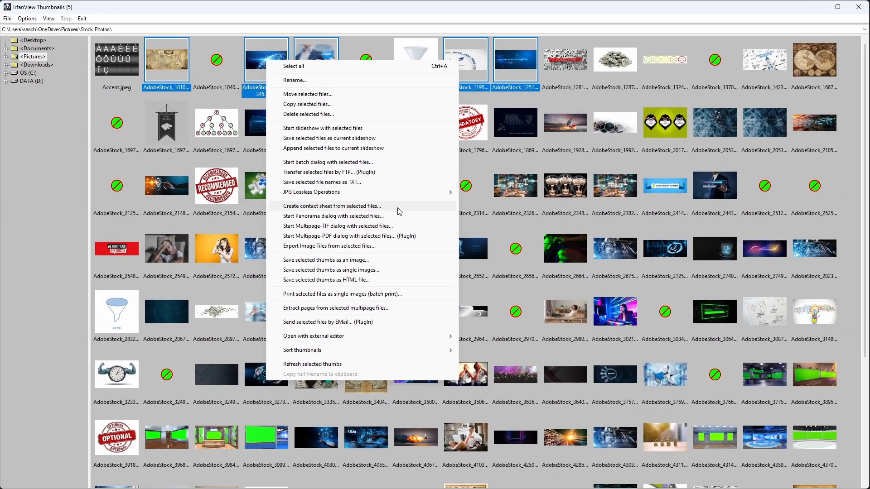
Step: Create a contact sheet from the five selected photos using default settings
left_click(331, 206)
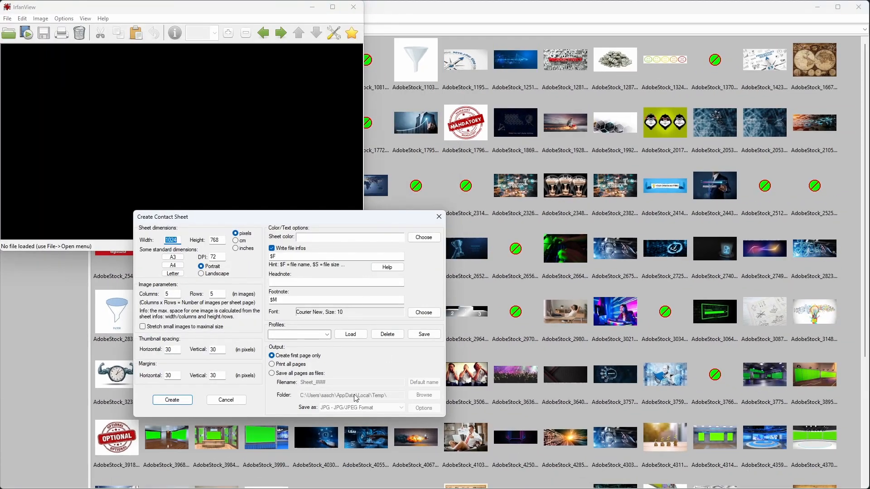
left_click(172, 400)
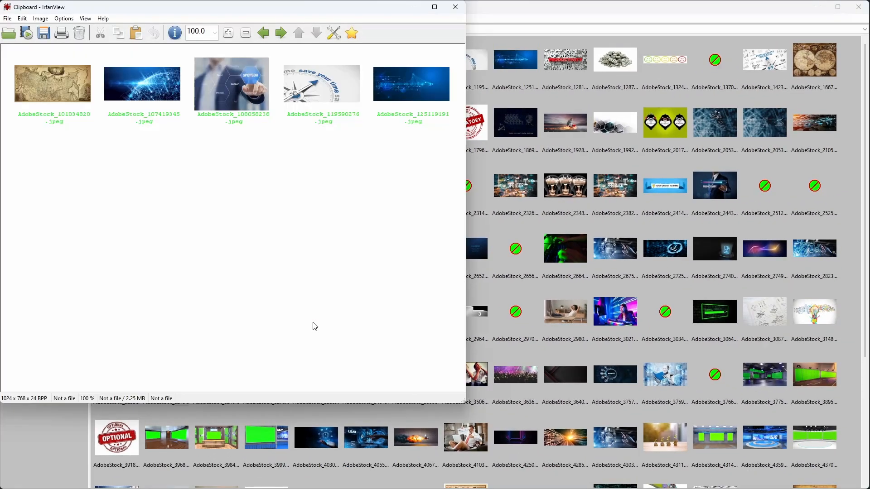
mouse_move(300, 276)
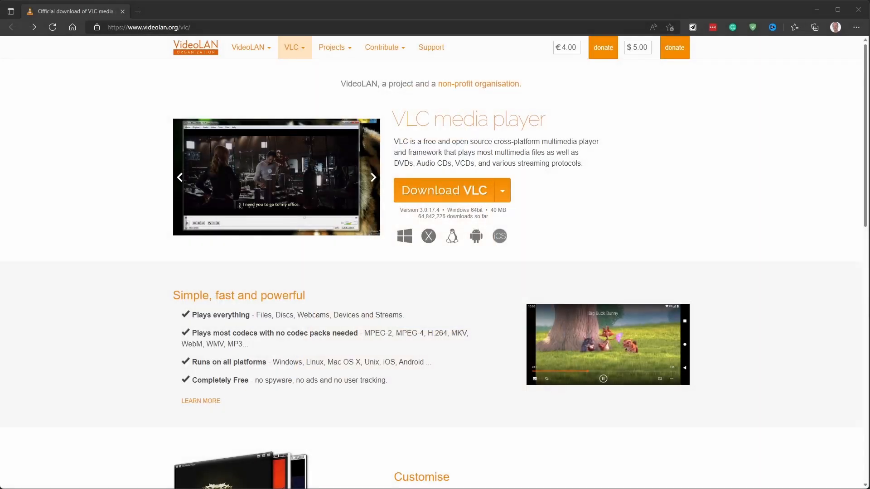
Step: Advance the VLC screenshot slideshow by two slides
left_click(373, 177)
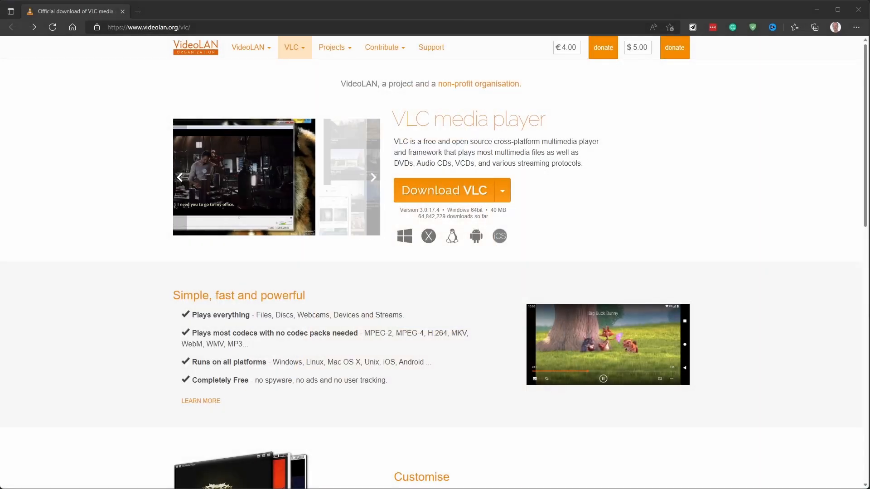
left_click(373, 177)
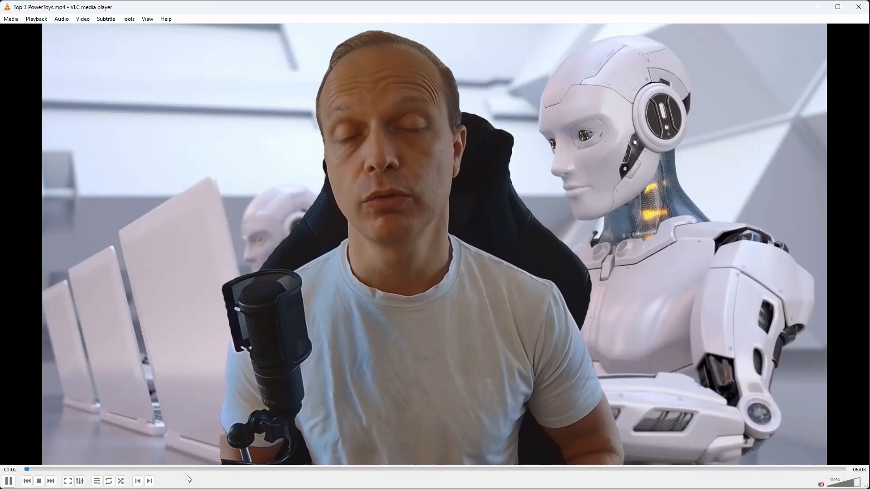
Step: Seek Top 3 PowerToys.mp4 ahead to around 3:57
left_click(220, 470)
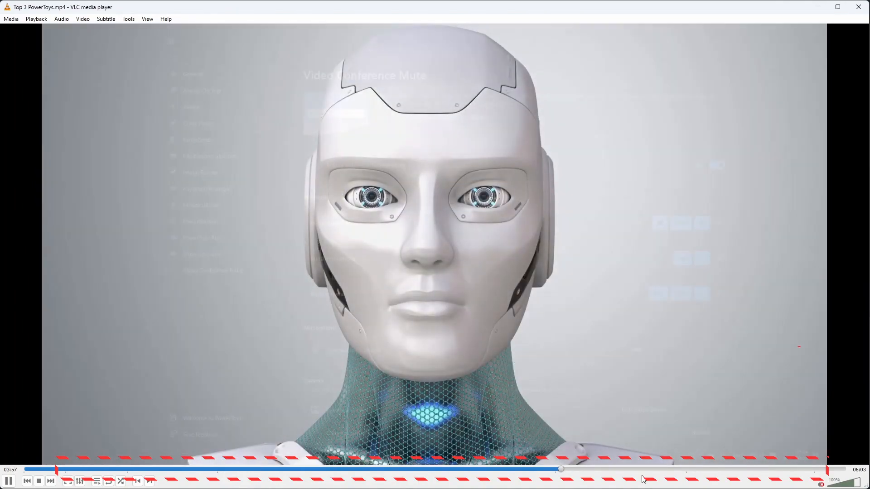
left_click(686, 470)
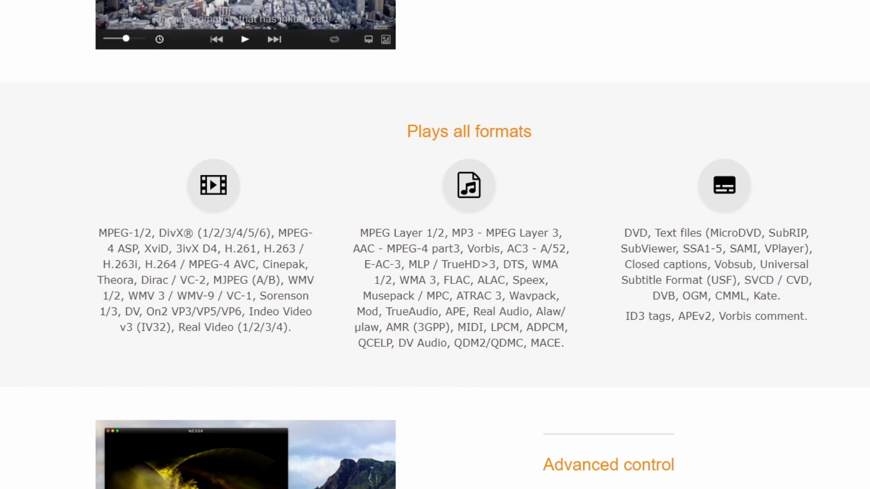
Step: Scroll down to the 'Plays all formats' section of the VLC page
scroll("down", 3)
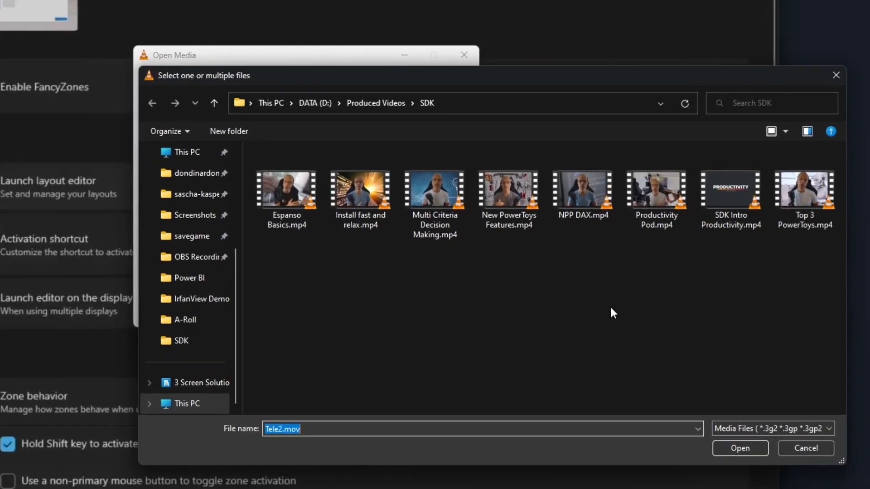
Step: Convert Top 3 PowerToys.mp4 with Youtube HD profile to Top 3 PowerToys temp.mp4
left_click(740, 448)
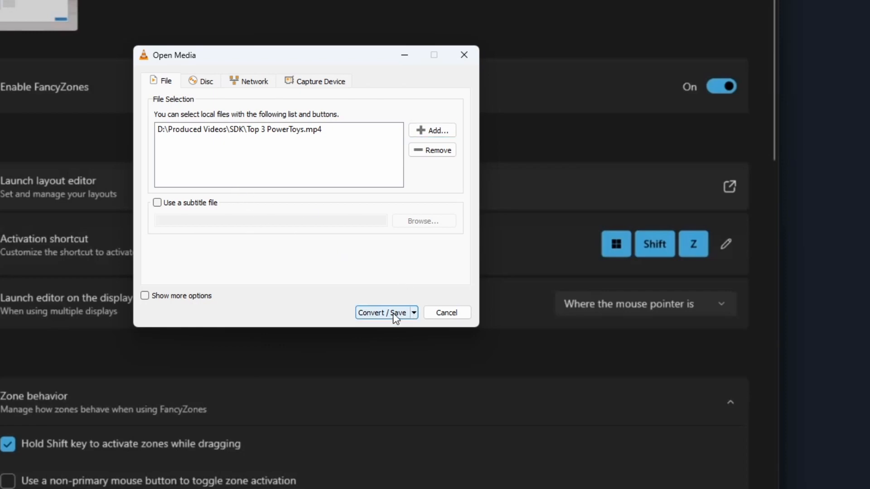
left_click(382, 312)
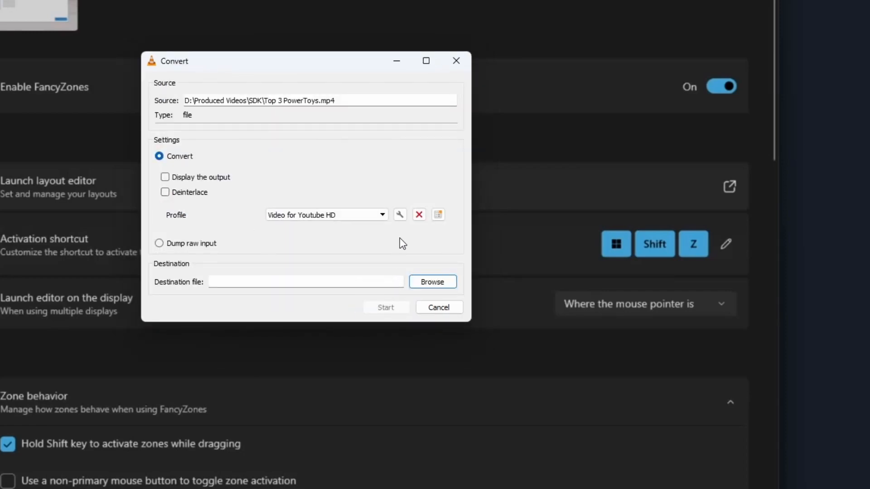
left_click(432, 281)
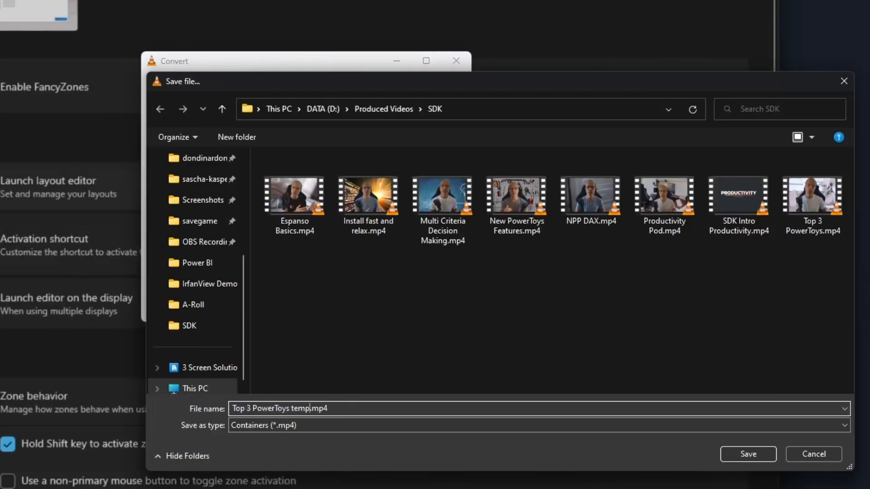
left_click(748, 454)
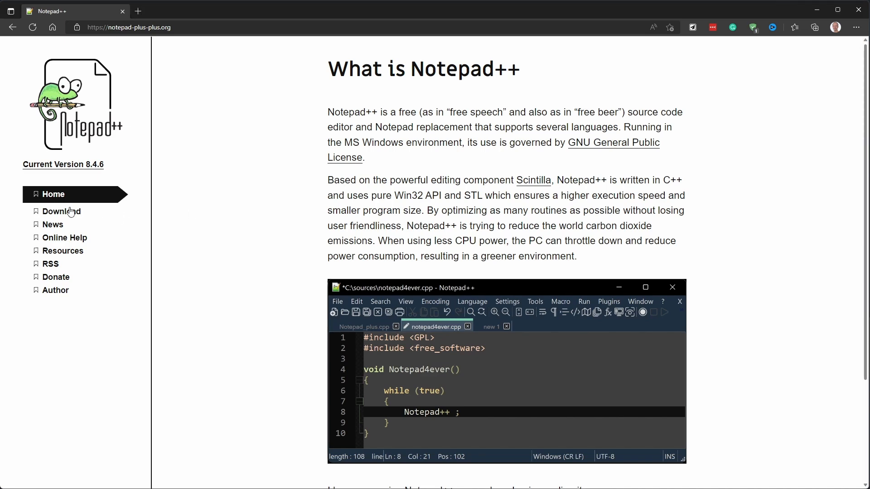
Step: Open the Notepad++ download page and scroll to the v8.4.6 64-bit downloads
left_click(61, 212)
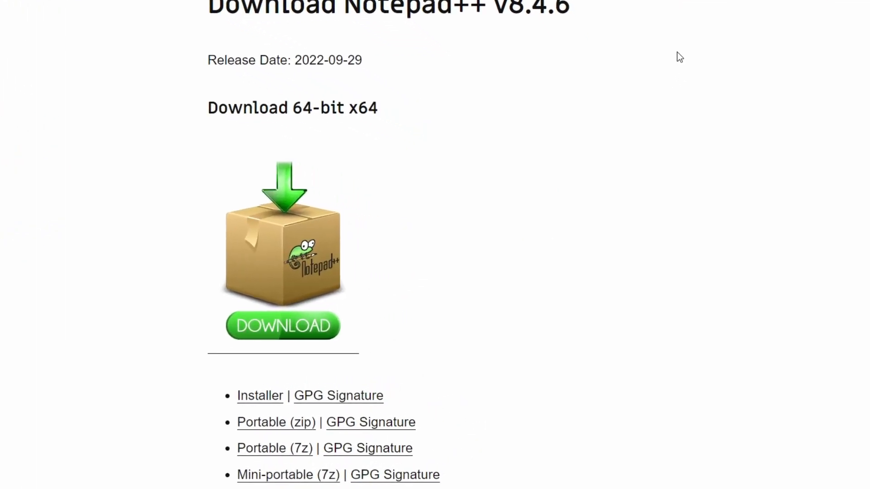
scroll("down", 3)
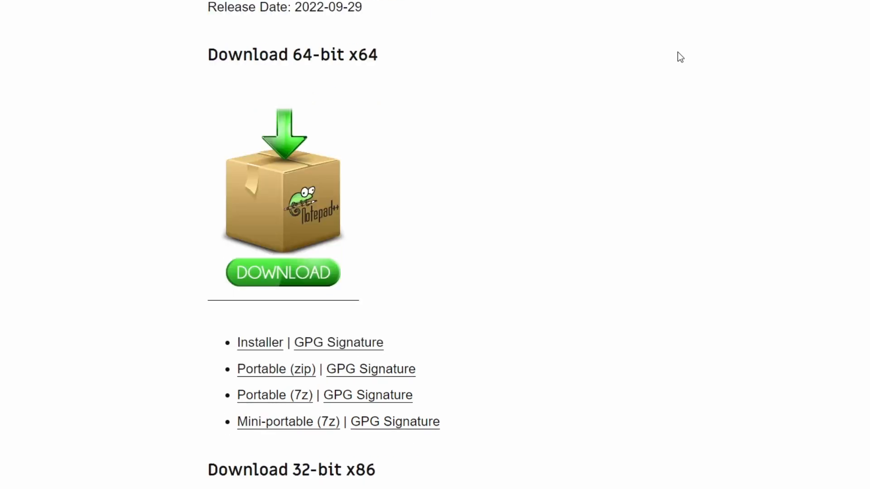
scroll("down", 3)
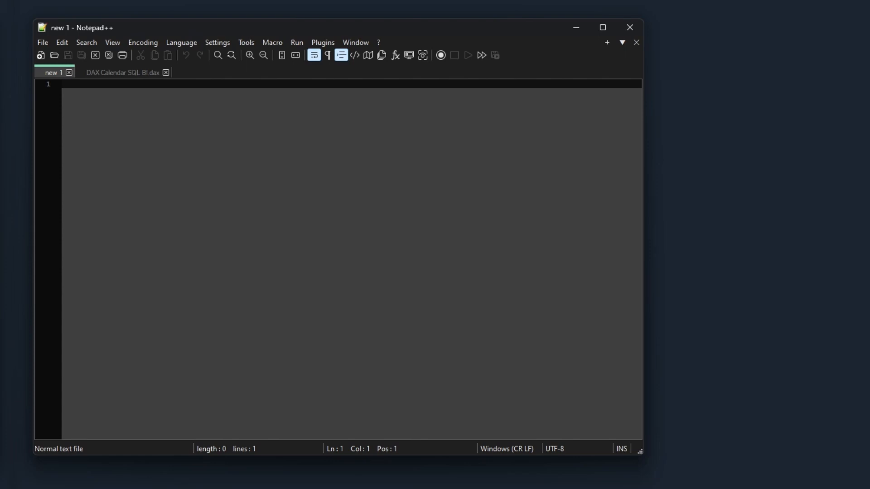
Step: Toggle dark mode off and back on in Preferences, then start a user-defined language
left_click(232, 55)
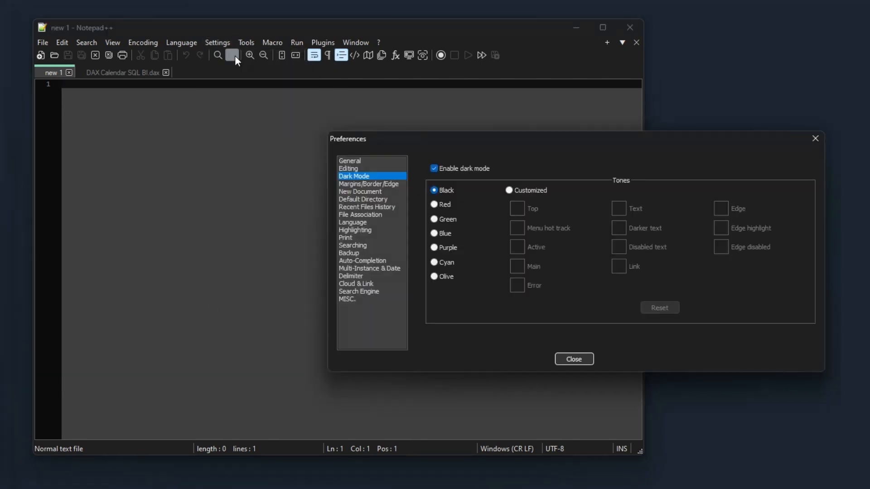
left_click(434, 169)
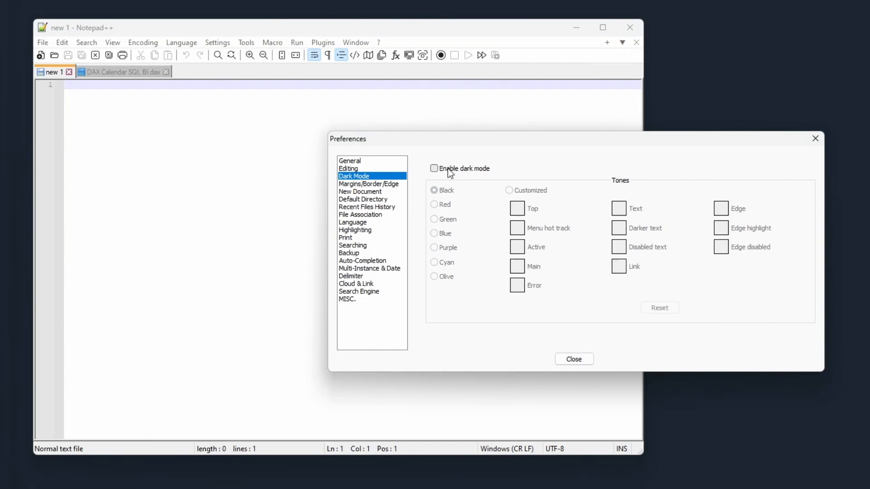
left_click(434, 169)
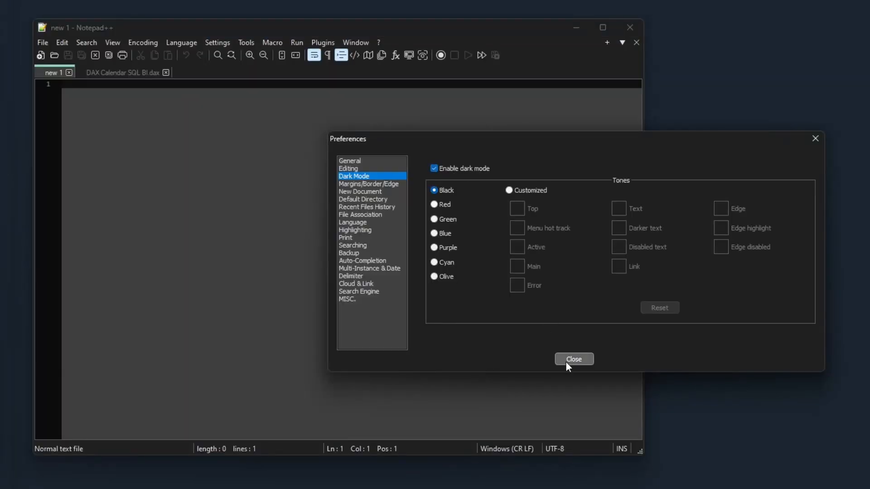
left_click(182, 42)
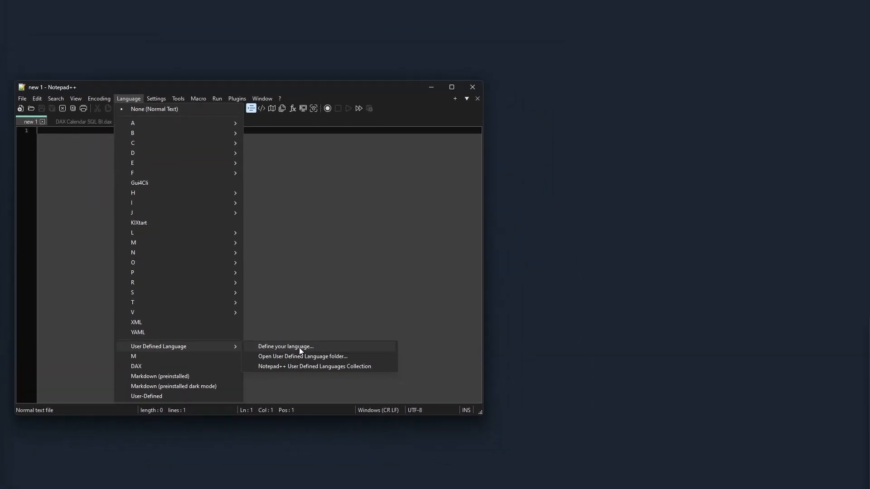
left_click(285, 346)
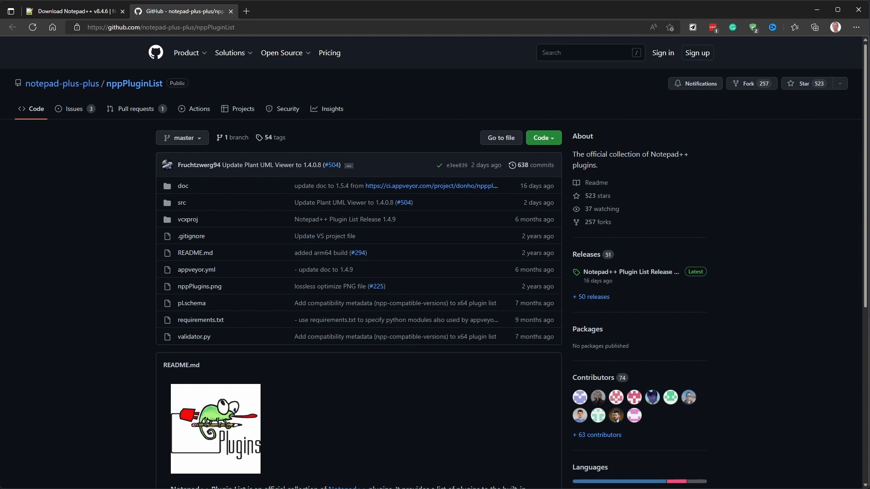
mouse_move(349, 368)
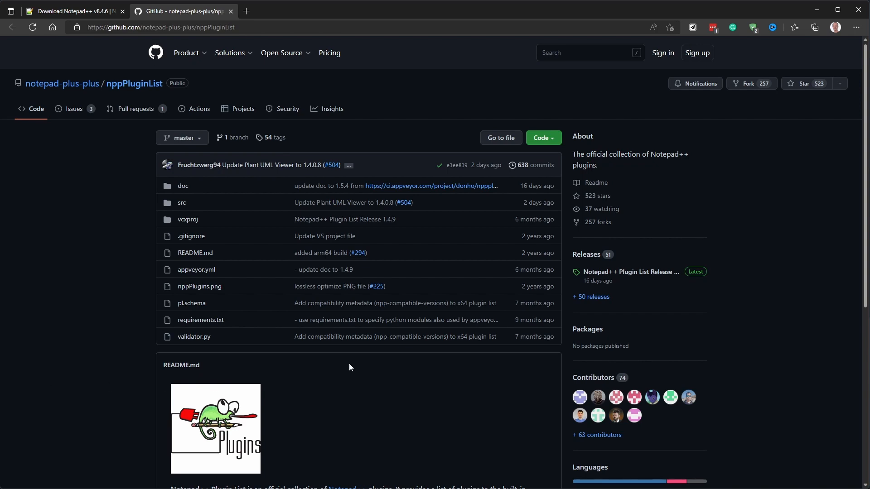
Step: Open the 64-Bit Plugin List from the nppPluginList README and scroll through it
scroll("down", 3)
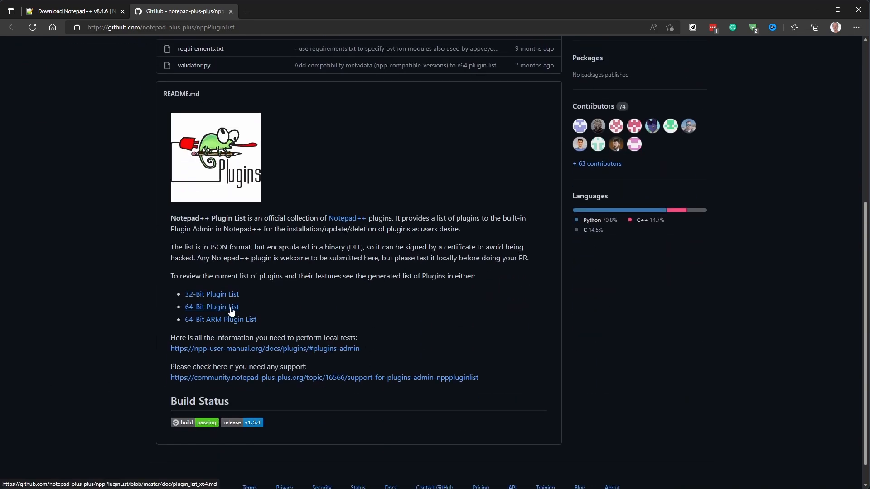
left_click(212, 307)
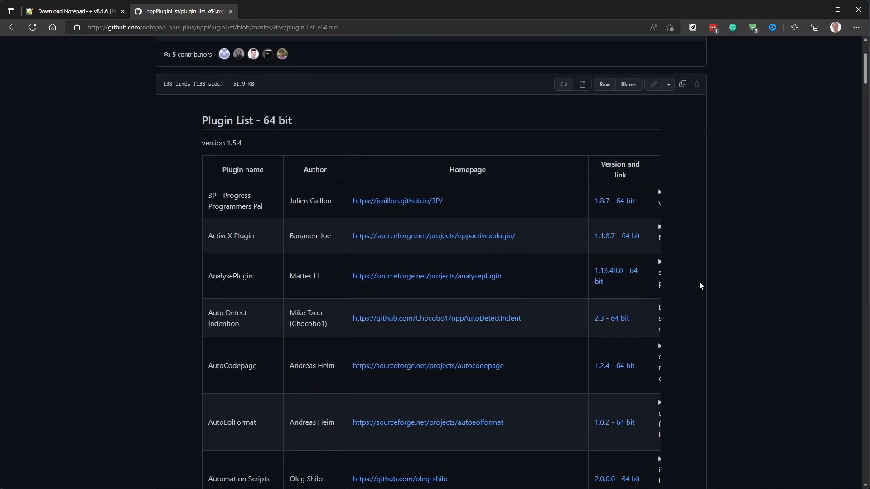
scroll("down", 3)
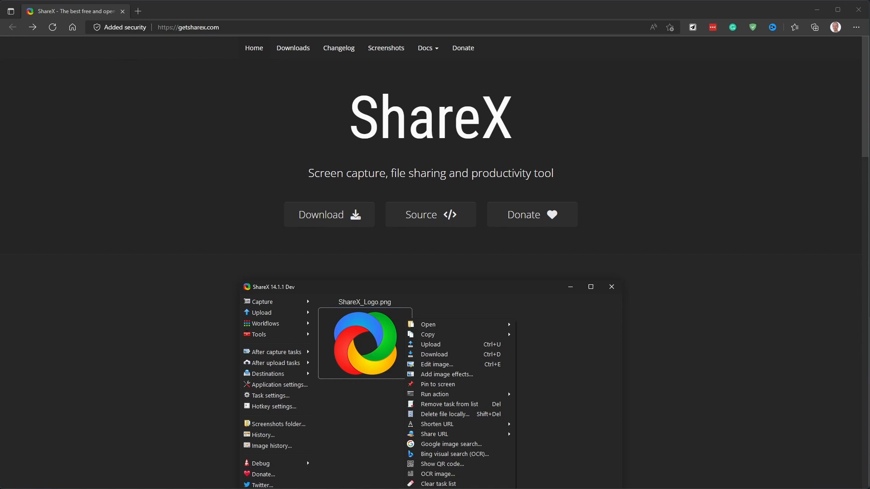
mouse_move(754, 274)
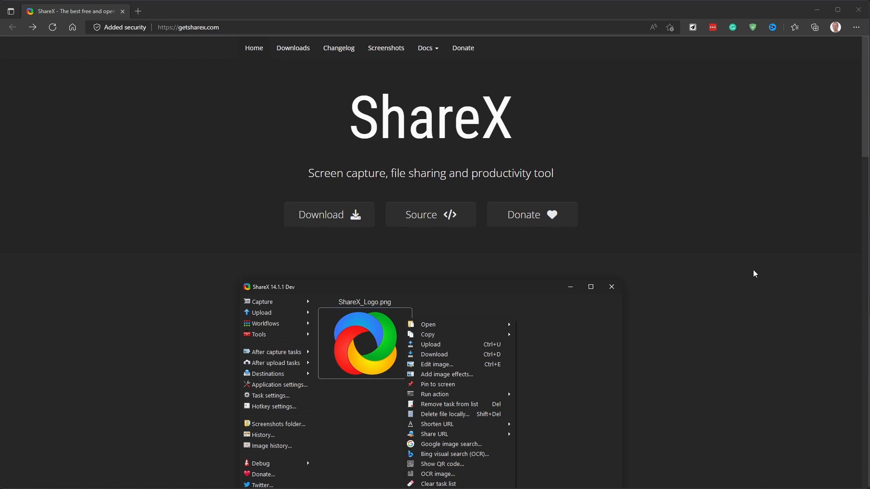
Step: Scroll down getsharex.com through the Capture and Region capture sections
scroll("down", 3)
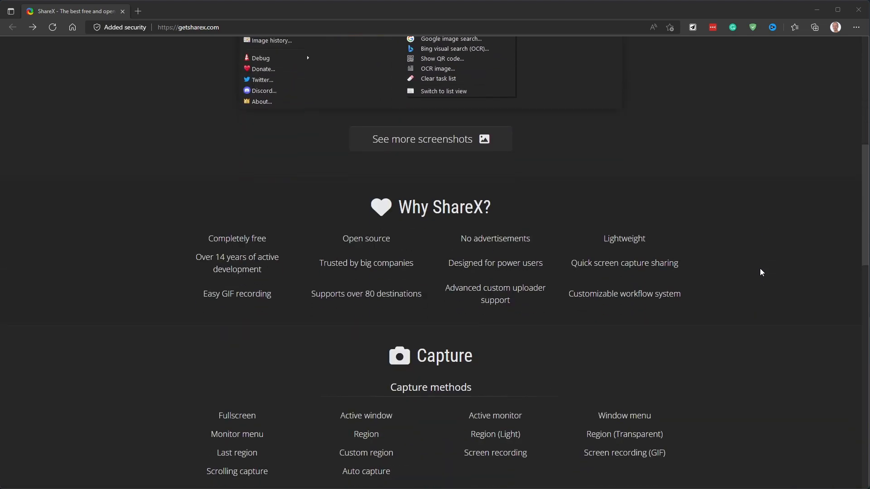
scroll("down", 3)
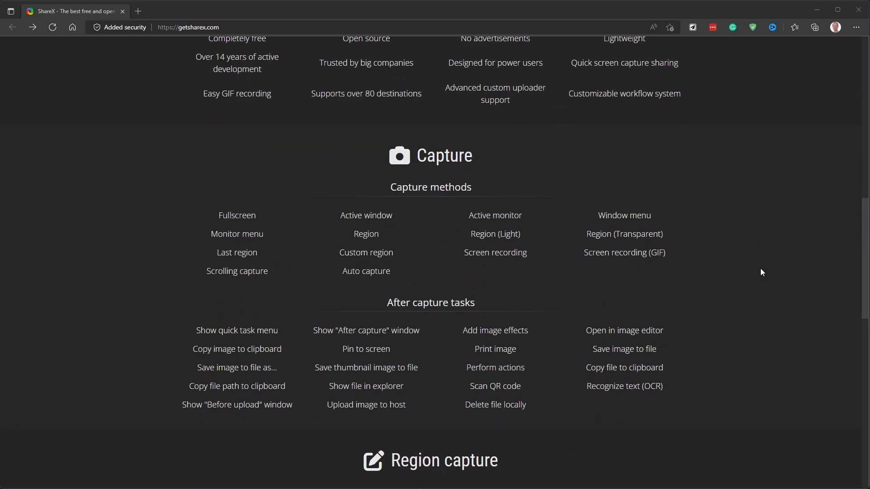
scroll("down", 3)
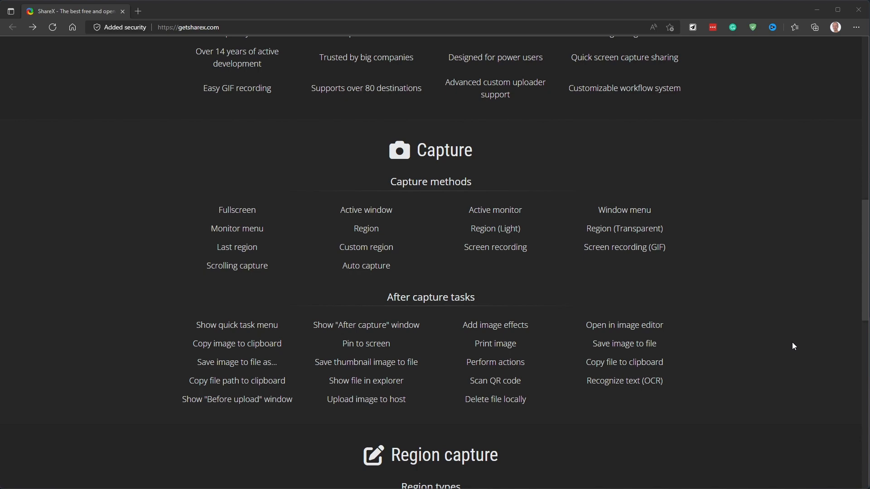
scroll("down", 3)
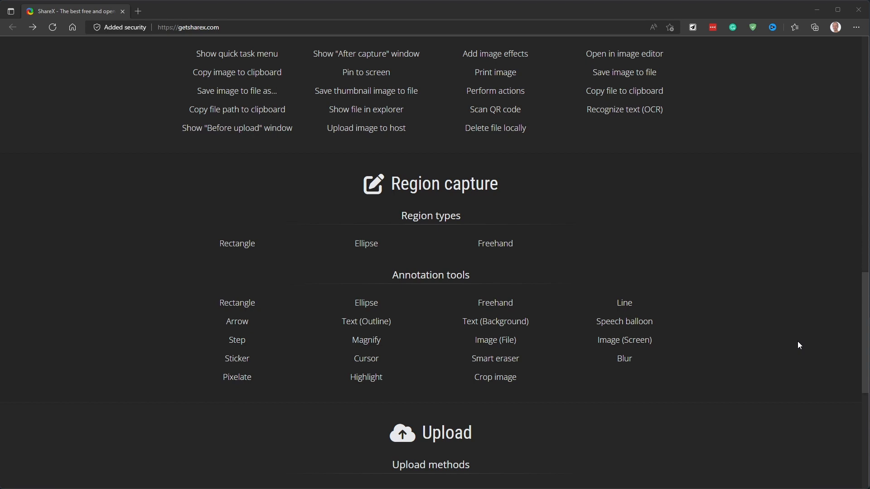
mouse_move(805, 360)
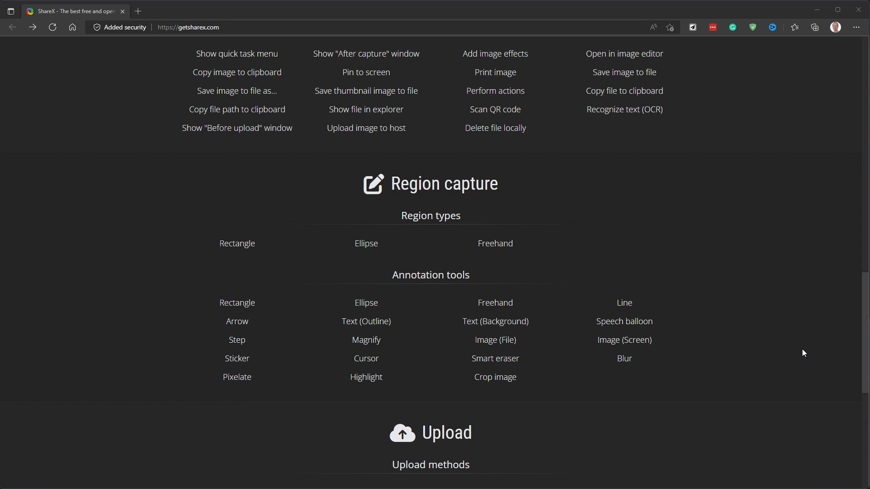
mouse_move(778, 344)
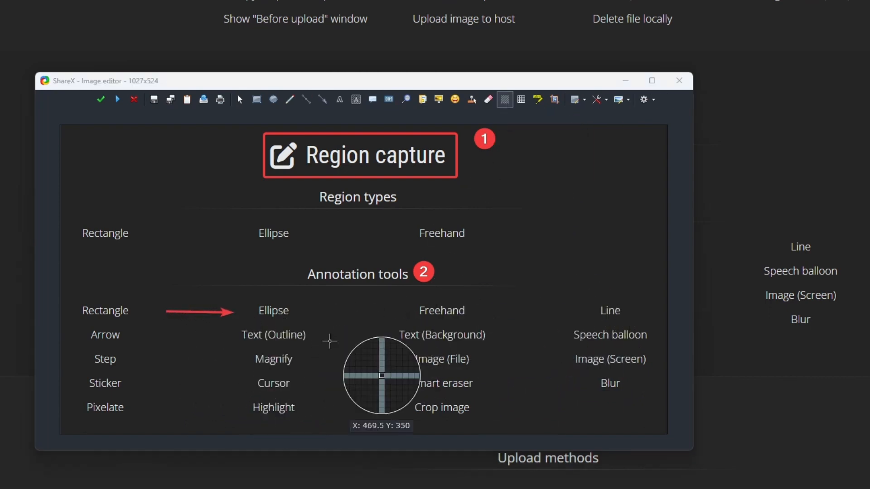
mouse_move(502, 433)
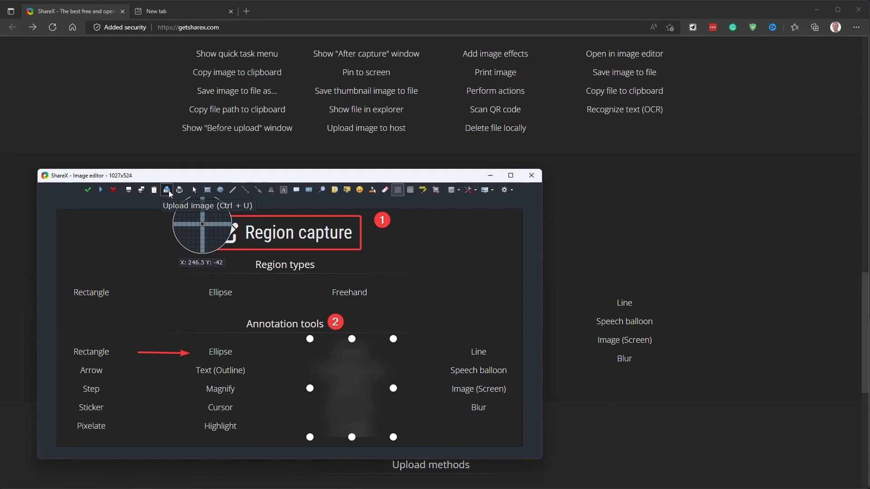
Step: Upload the annotated Region capture screenshot from the Image editor
left_click(167, 189)
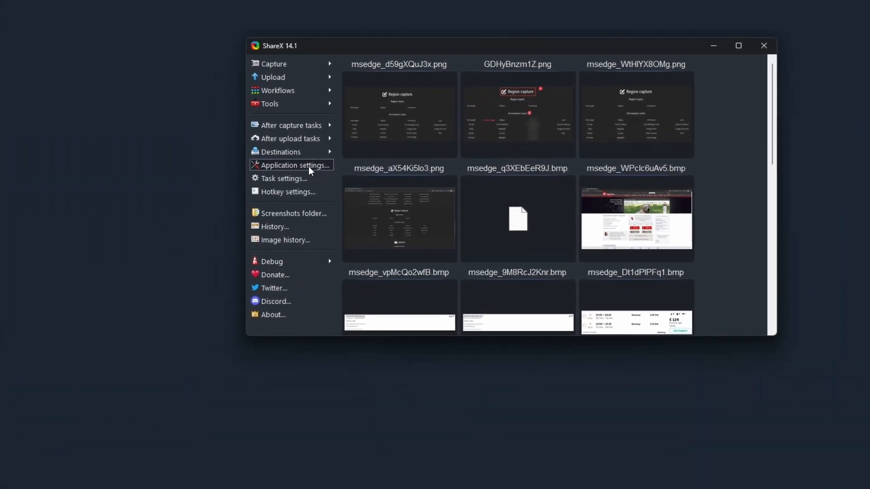
left_click(295, 165)
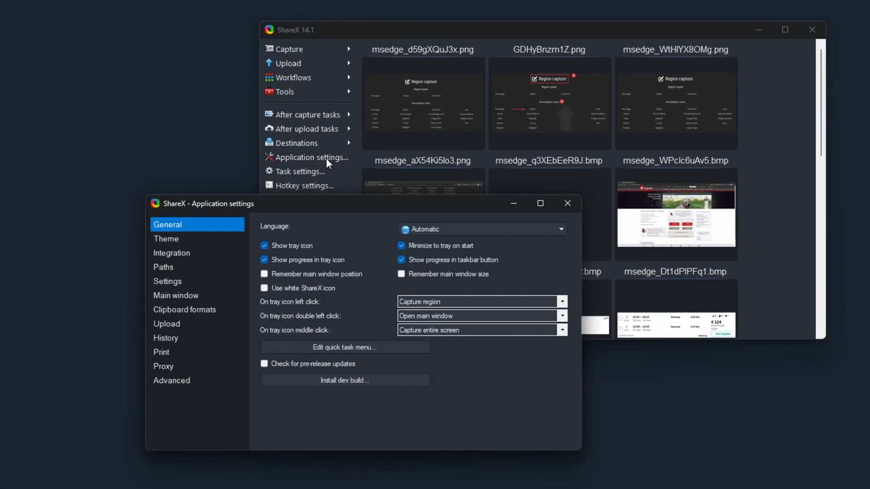
left_click(168, 281)
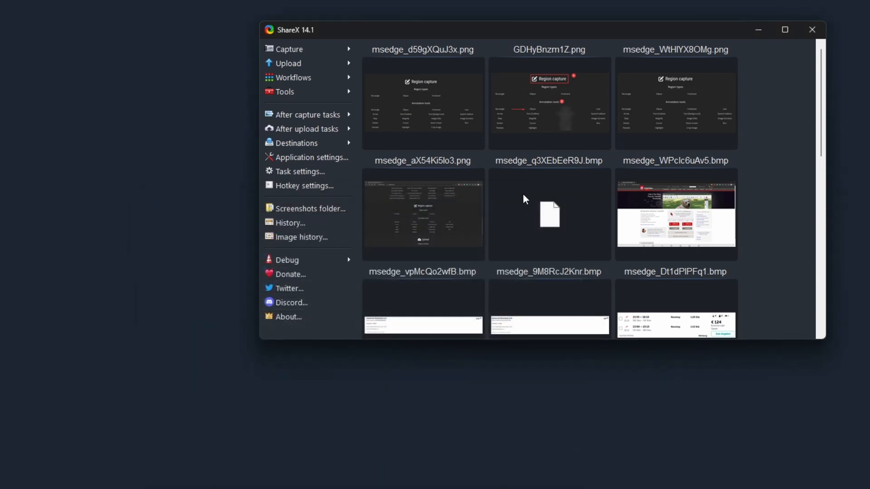
mouse_move(365, 128)
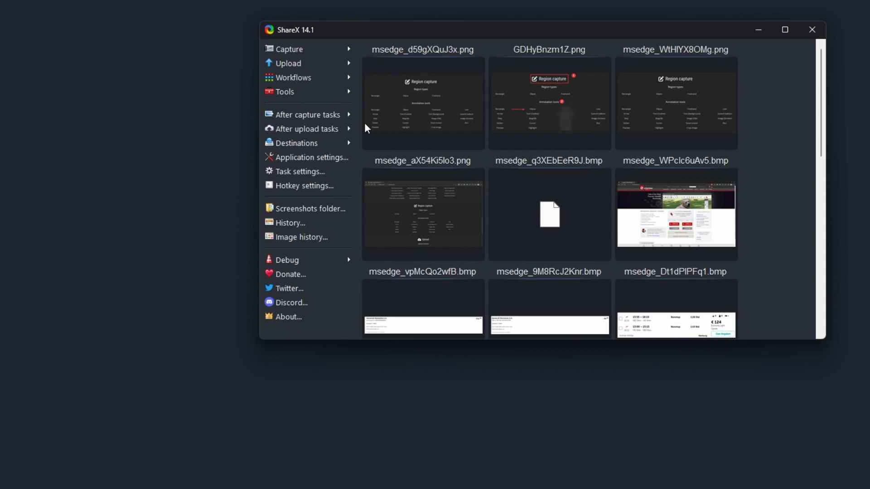
Step: Open Destination settings from the Destinations menu and scroll the uploader list
left_click(297, 143)
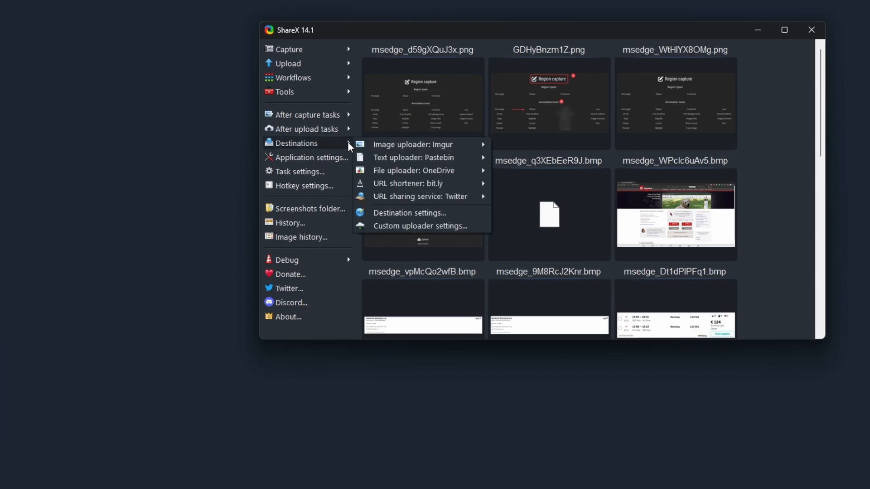
left_click(410, 213)
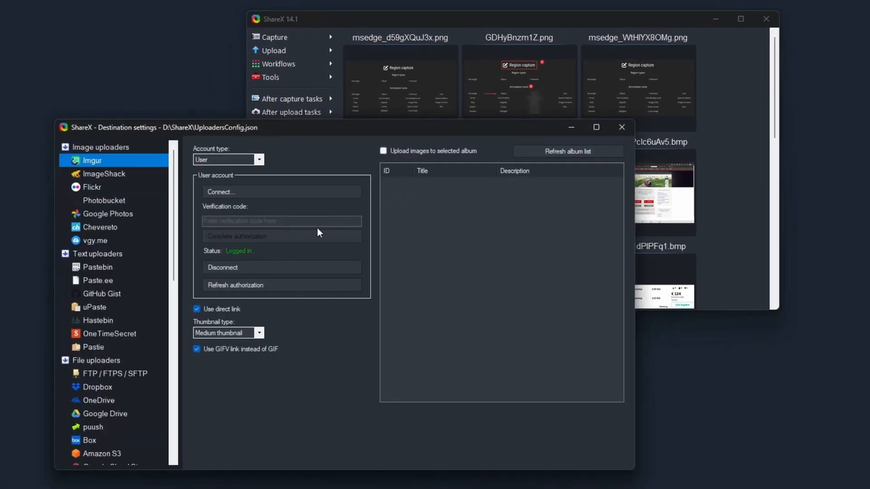
mouse_move(137, 174)
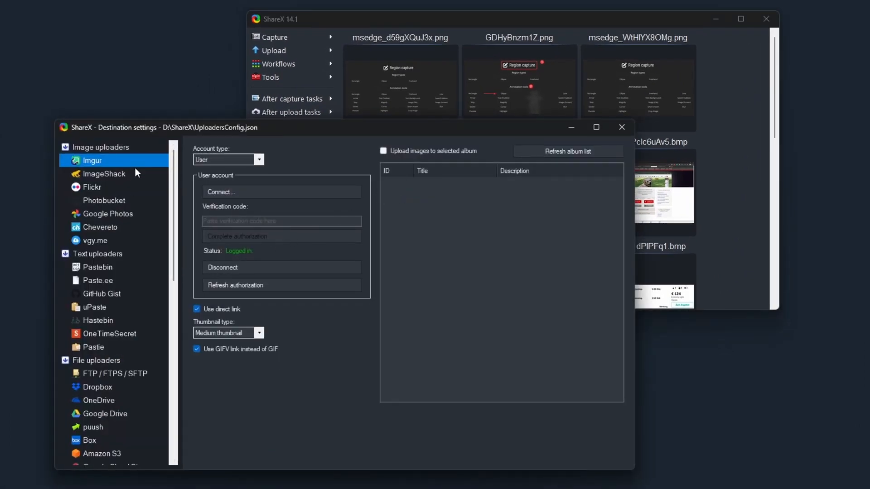
scroll("down", 3)
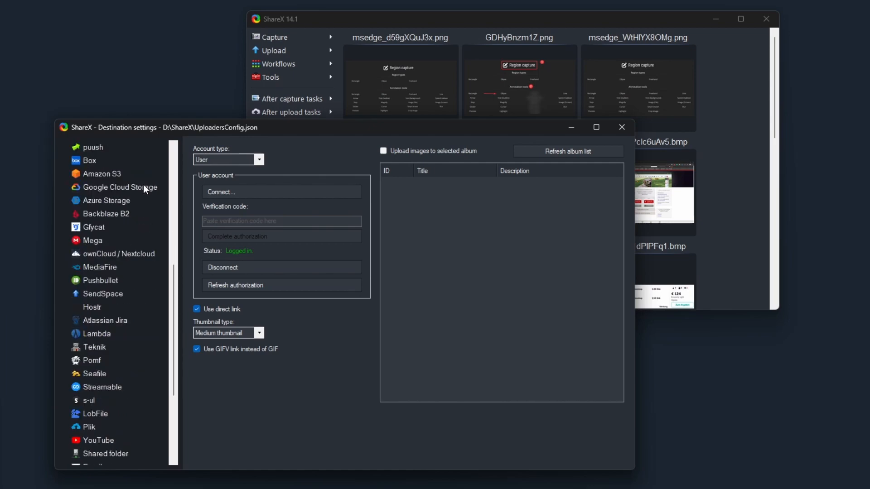
scroll("down", 3)
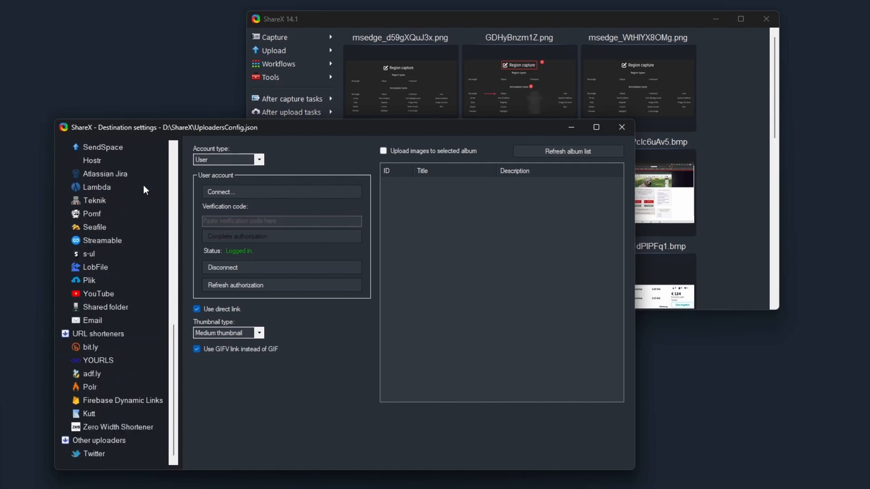